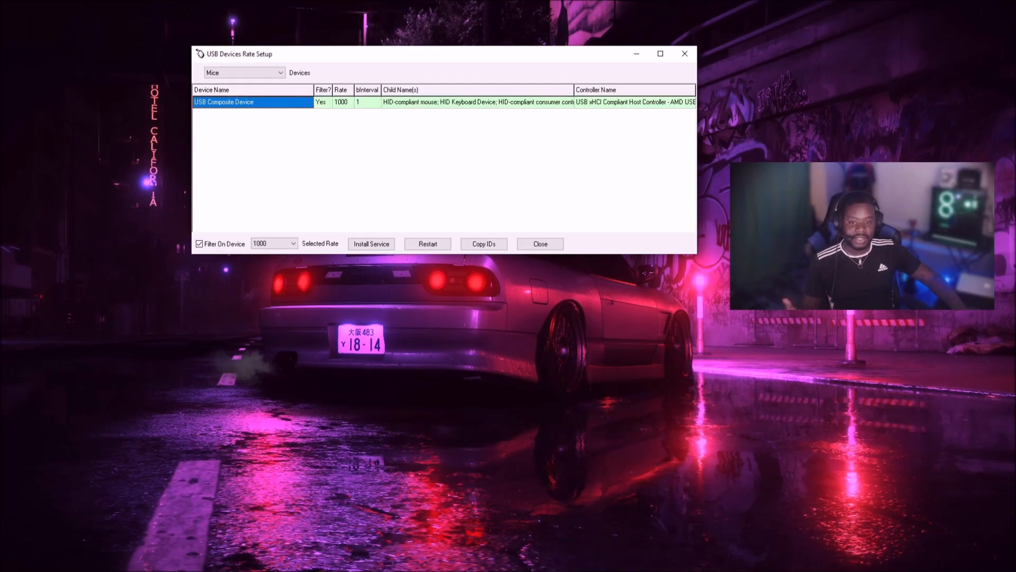
# Maximize the rate tool window showing the USB Composite Device under Mice at 1000
pyautogui.click(660, 54)
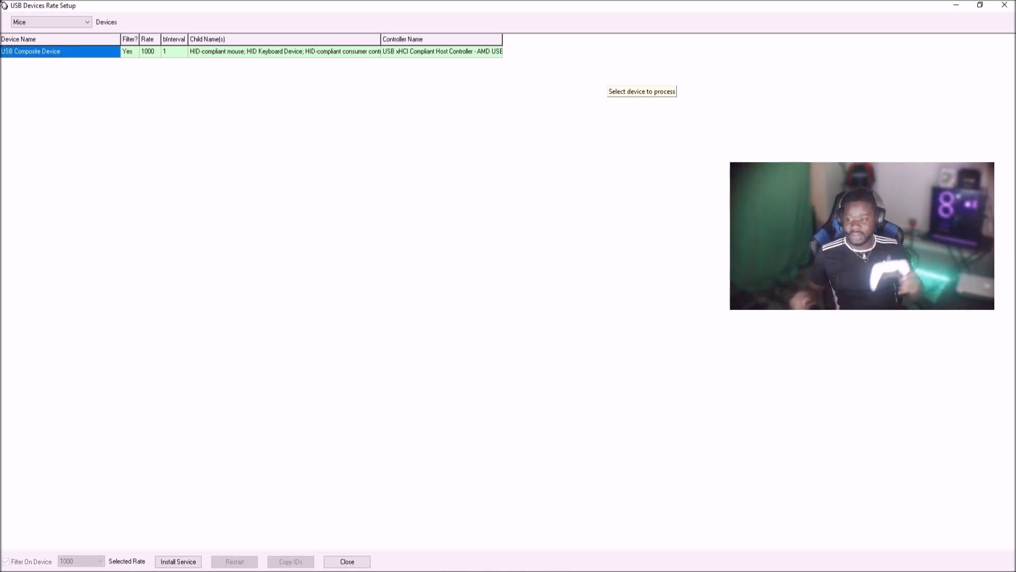
# Switch the Devices filter from Mice to All so every USB device is listed
pyautogui.click(6, 561)
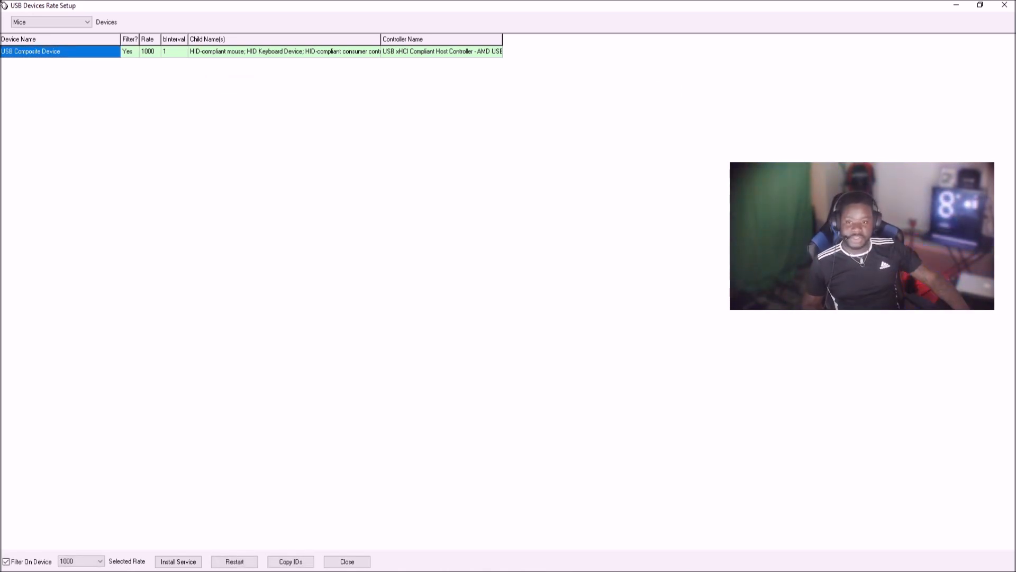
pyautogui.click(51, 21)
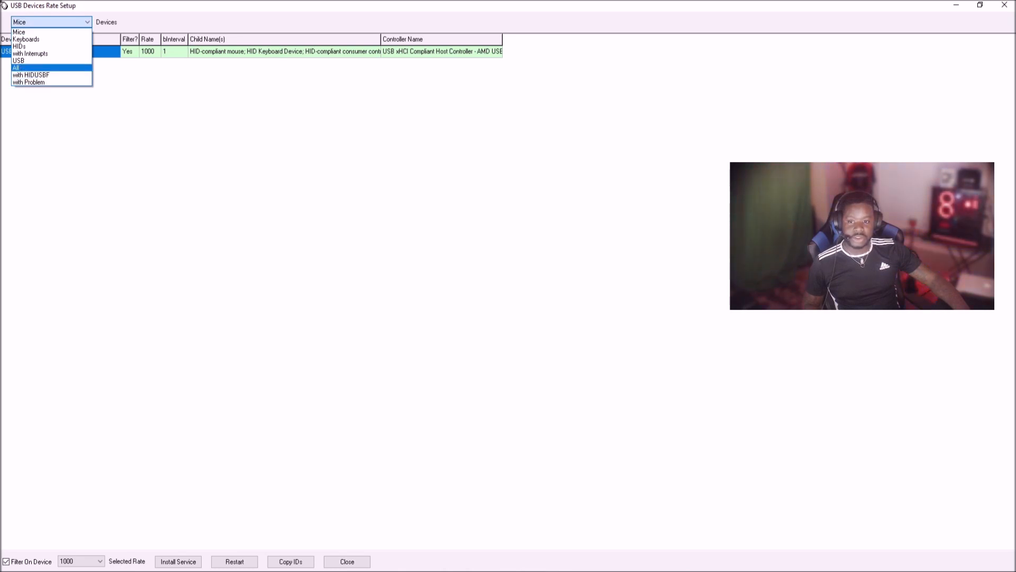
pyautogui.click(16, 68)
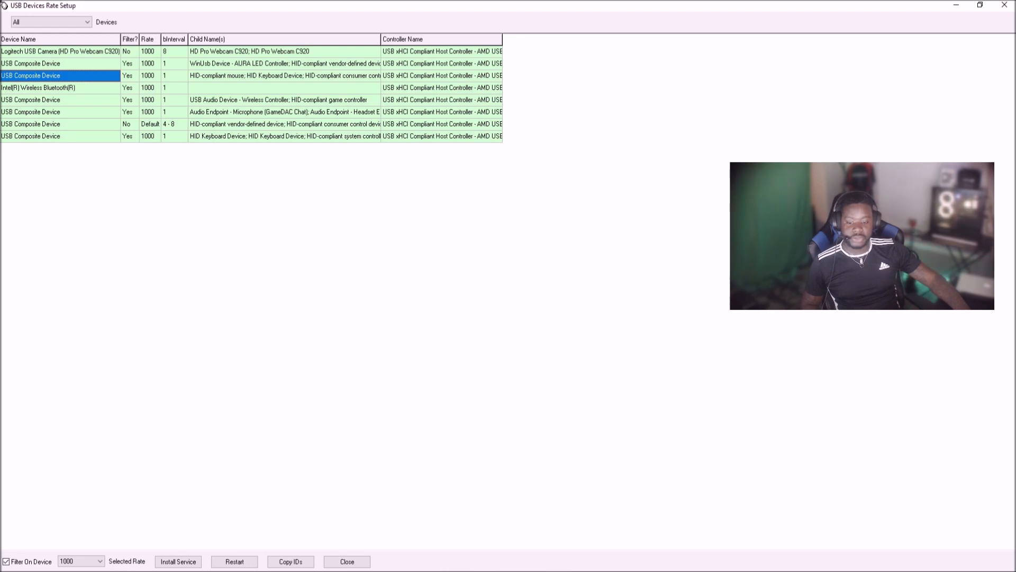
# Leave Selected Rate at 1000 and close the polling rate tool
pyautogui.click(100, 561)
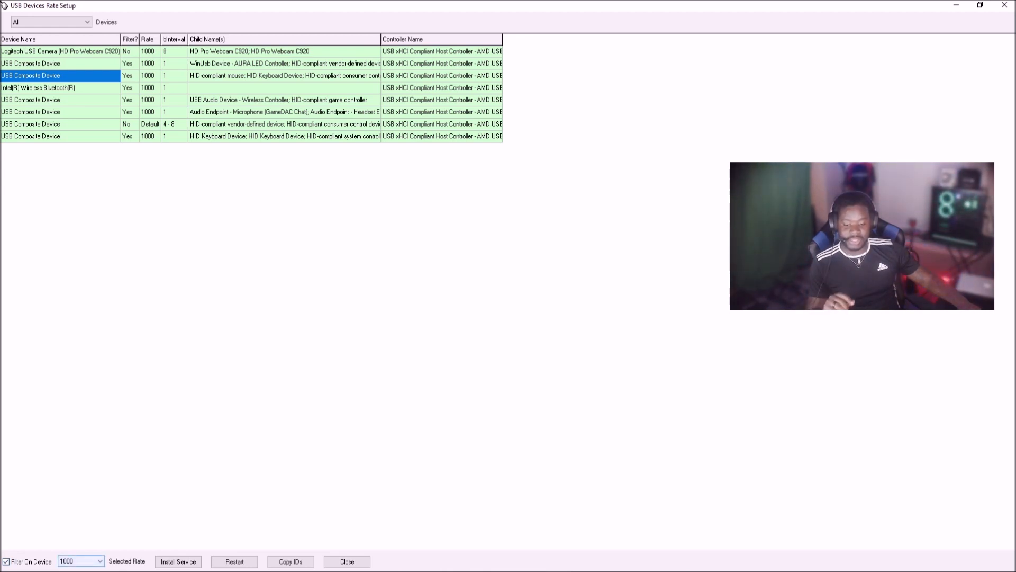
pyautogui.click(178, 561)
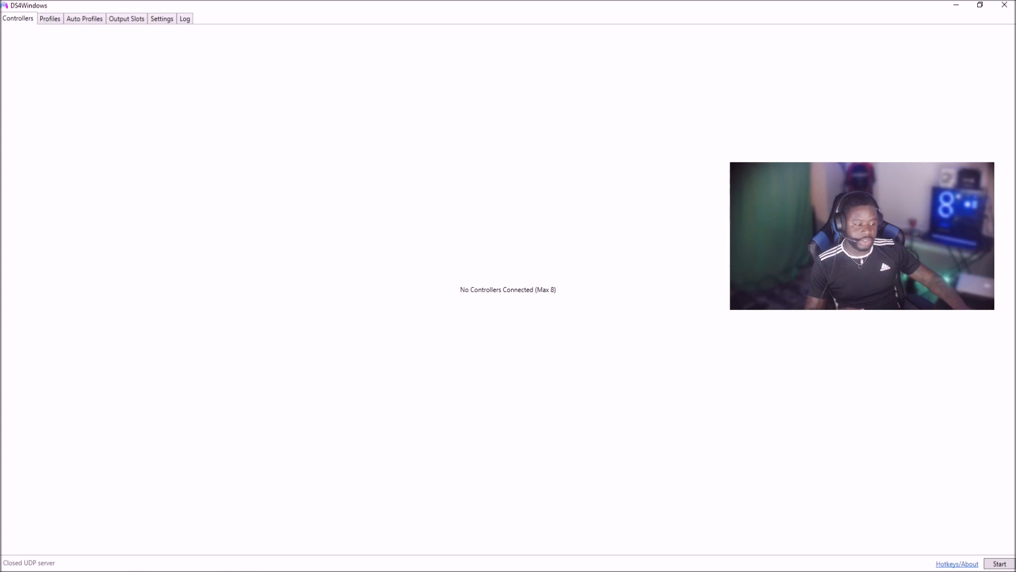
# Start DS4Windows to connect the DualSense and edit its Default profile for live readings
pyautogui.click(999, 564)
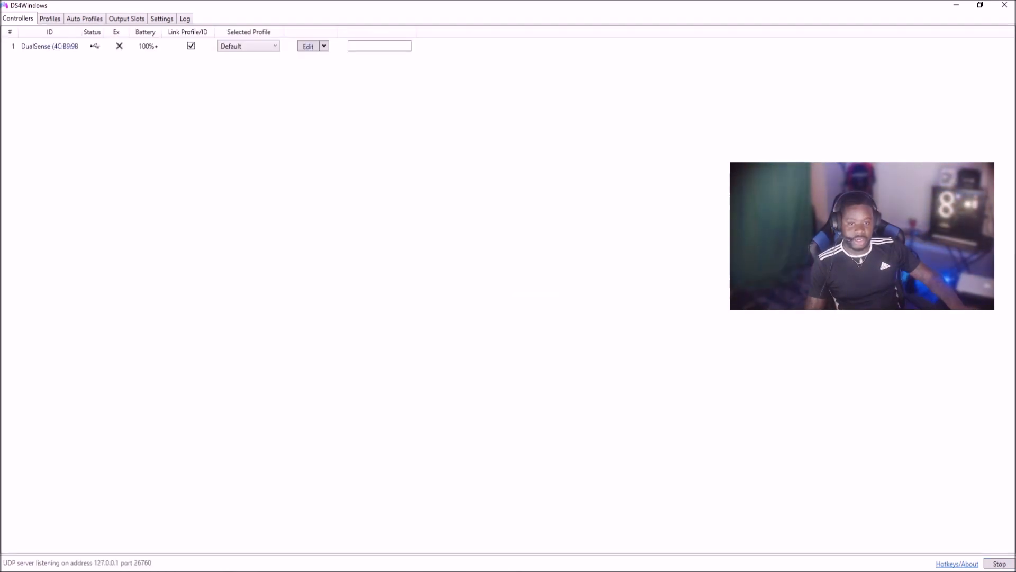
pyautogui.click(307, 45)
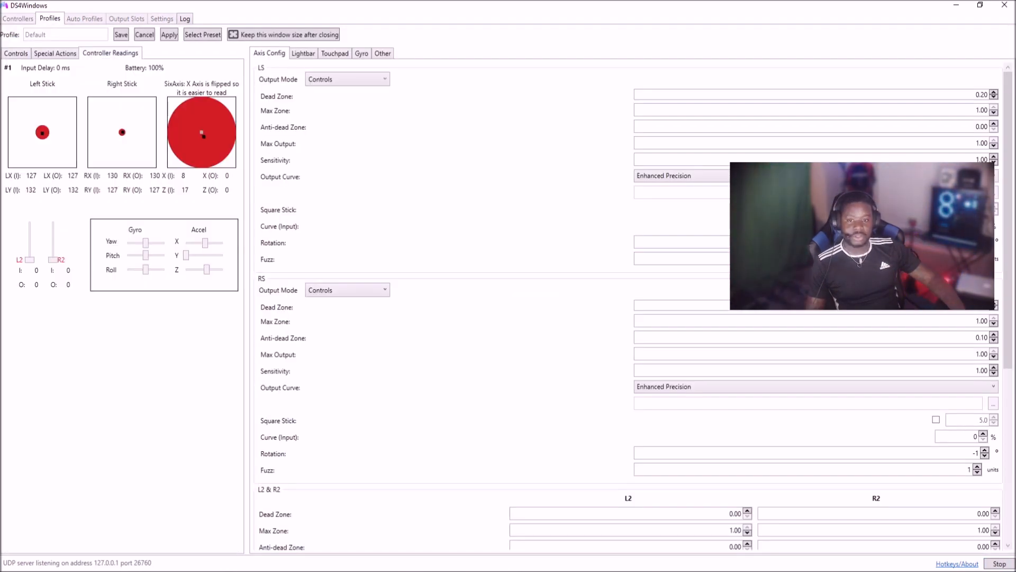